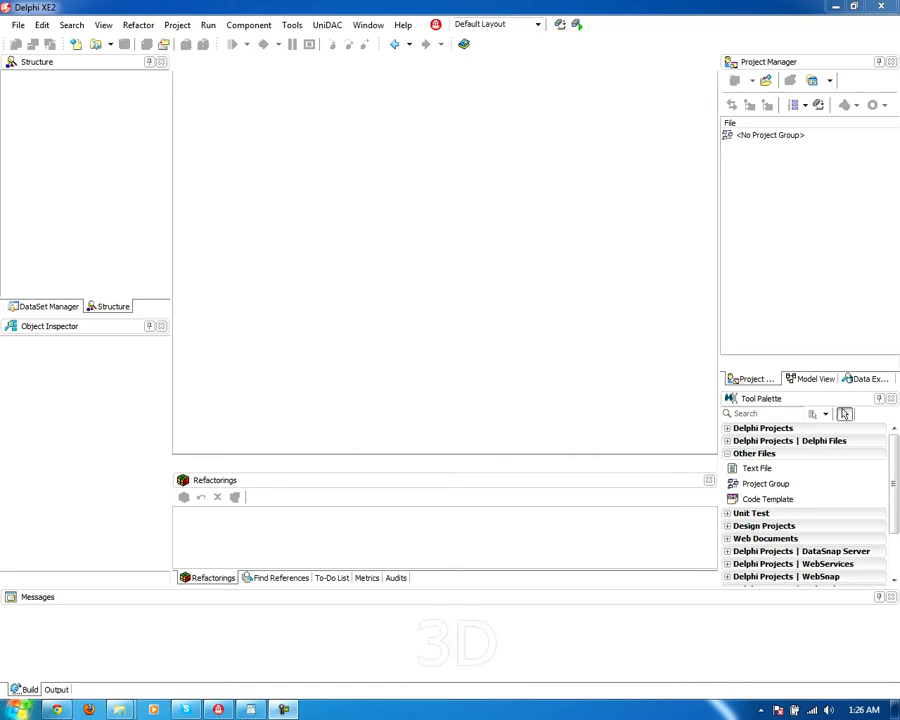
# - Create a new FireMonkey 3D Application project from the File > New menu
pyautogui.click(17, 24)
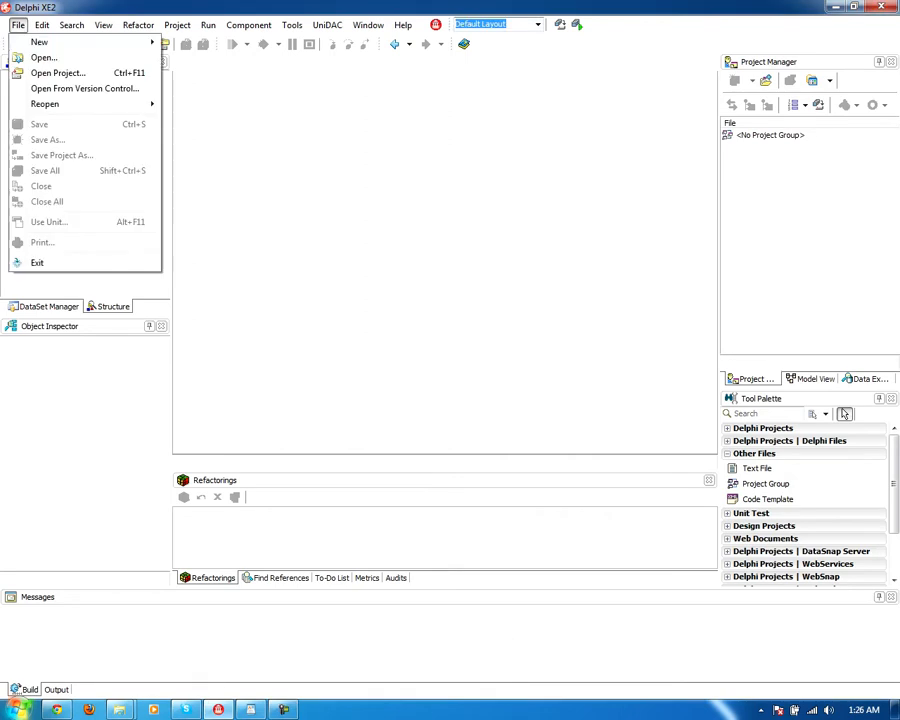
pyautogui.click(38, 42)
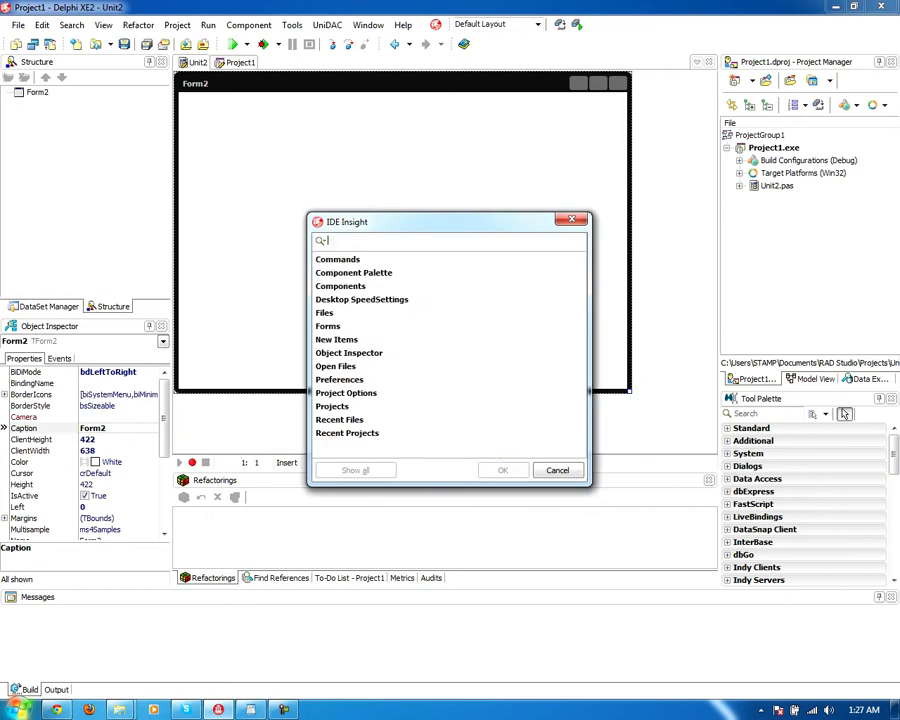
# - Search IDE Insight for TRectangle, then TLayer3D, and drop Layer3D1 onto Form2
pyautogui.write('trect')
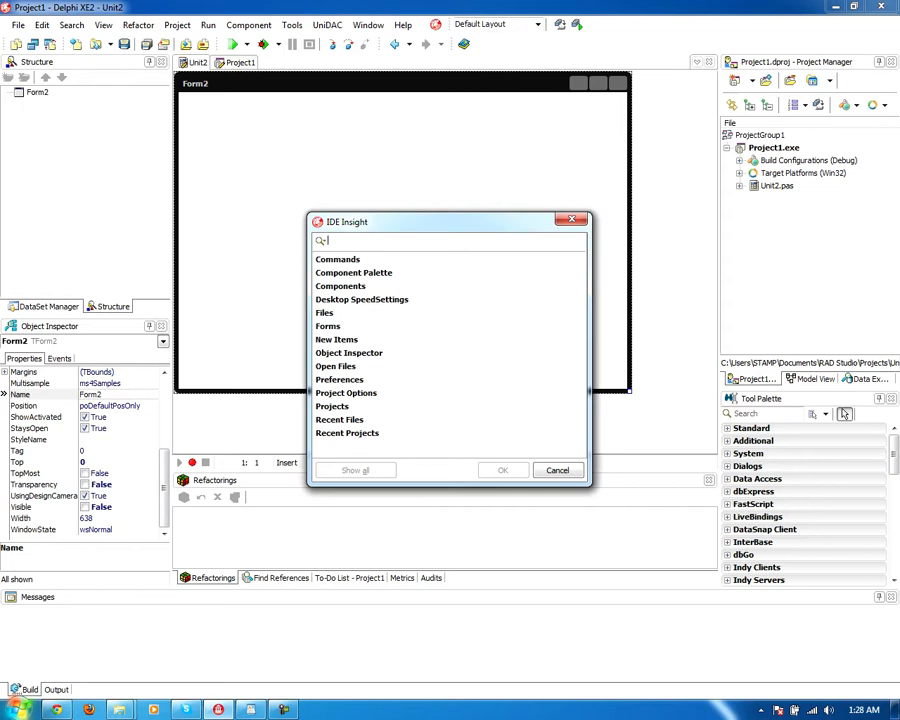
pyautogui.write('tlay')
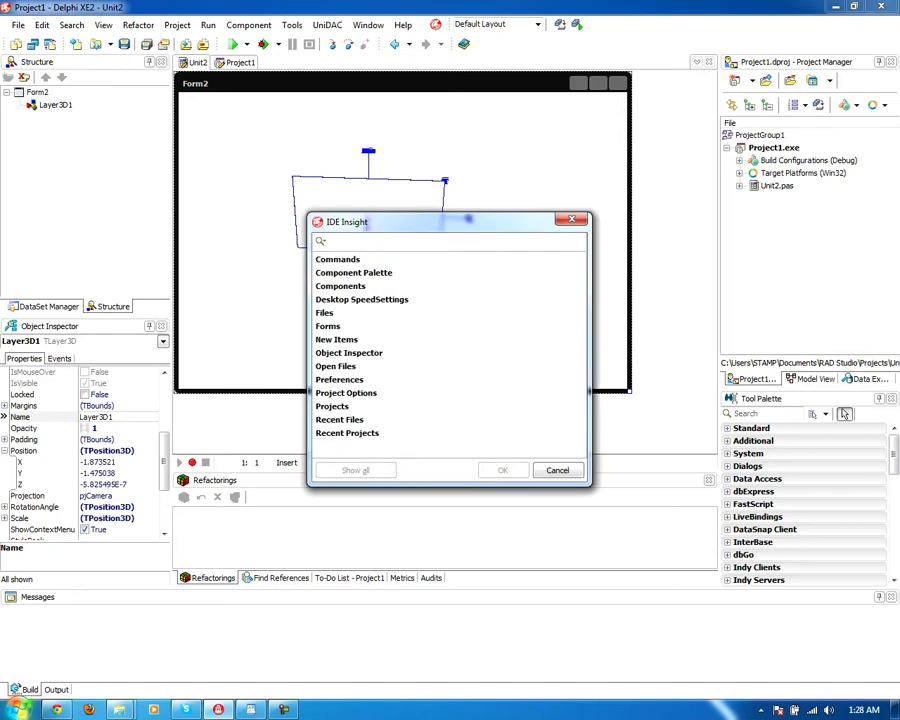
pyautogui.write('tbutton')
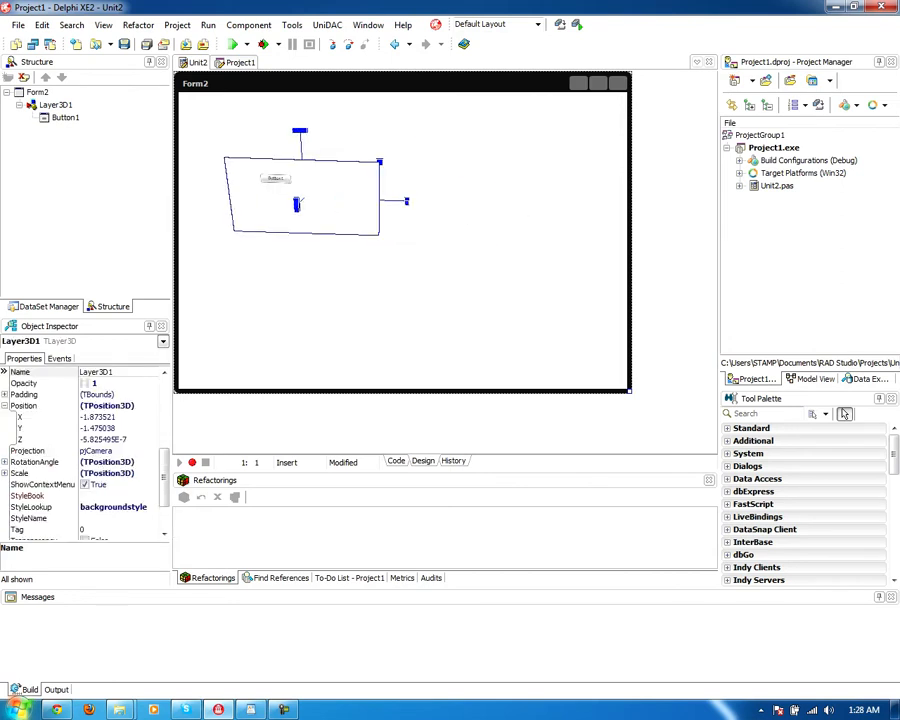
pyautogui.rightClick(300, 210)
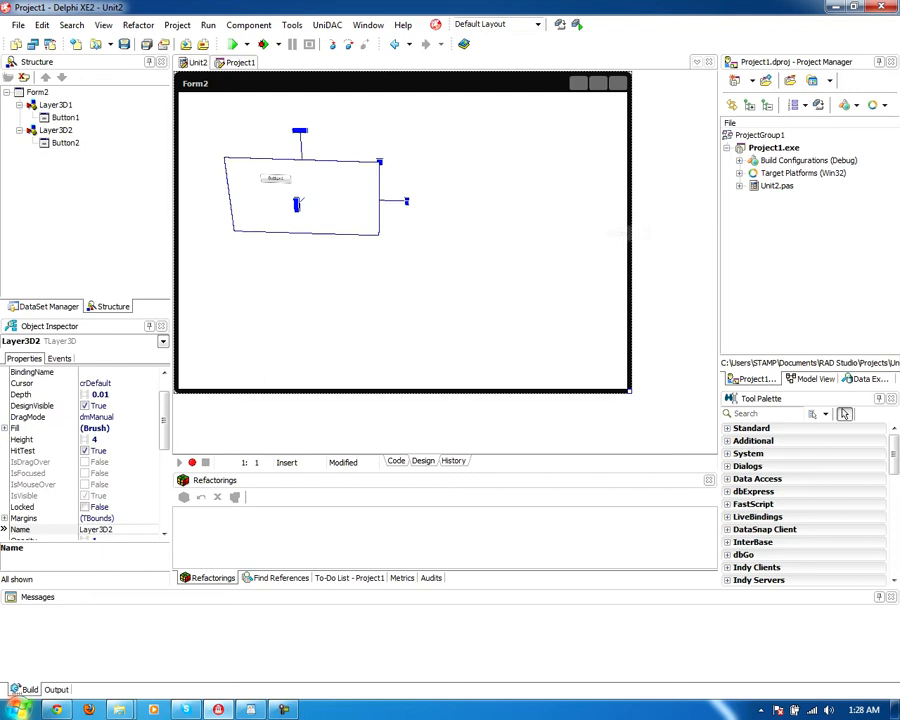
pyautogui.moveTo(300, 190); pyautogui.dragTo(465, 200)
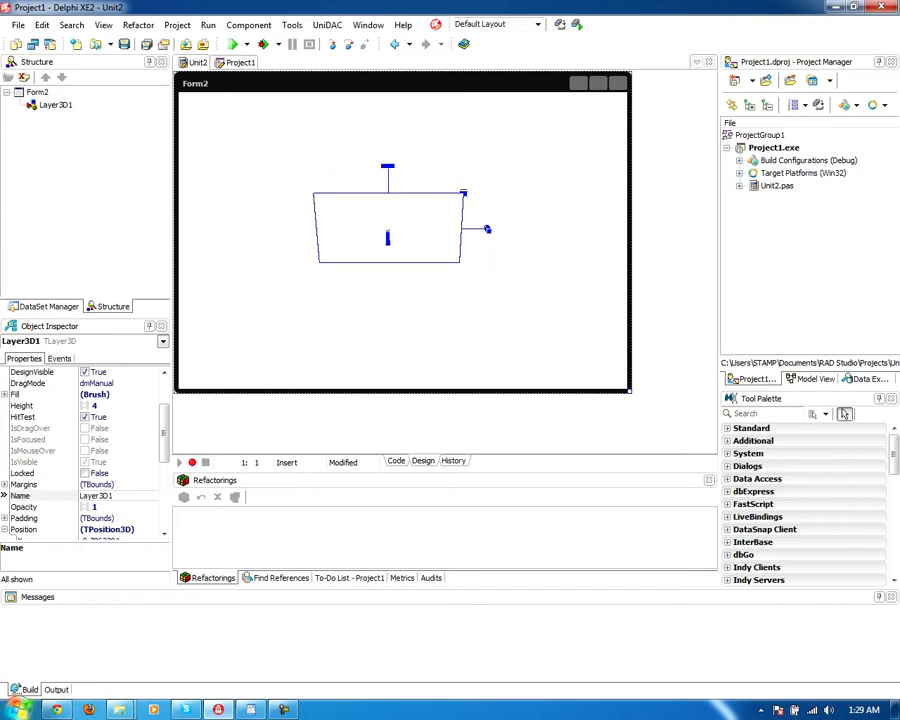
# - Add formTwitcherMessage.pas and FormTwitcherMessageList.pas to Project1 and view the message unit's code
pyautogui.click(177, 24)
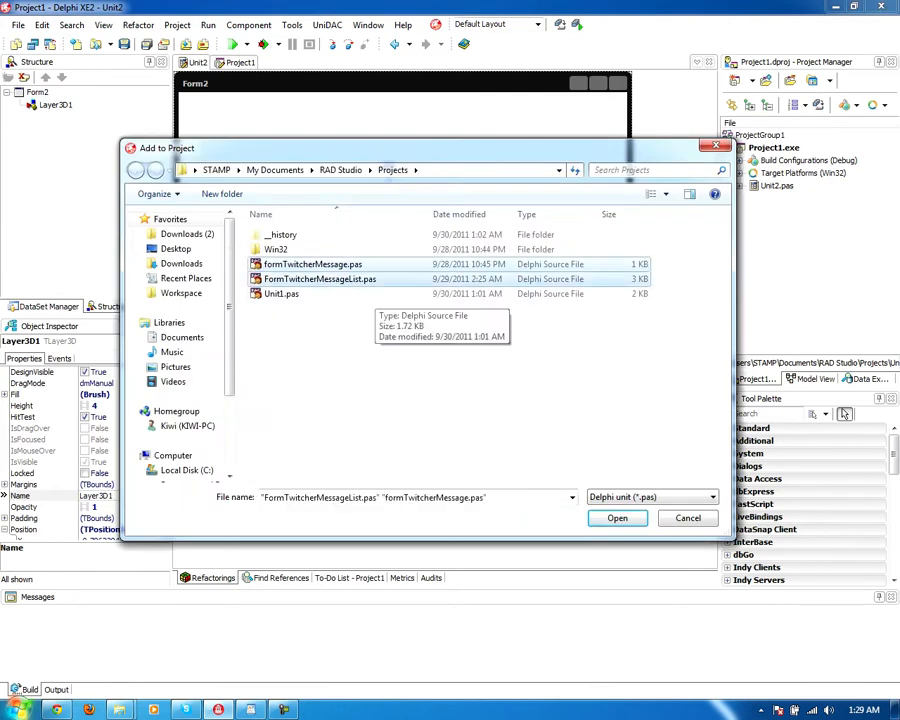
pyautogui.click(617, 518)
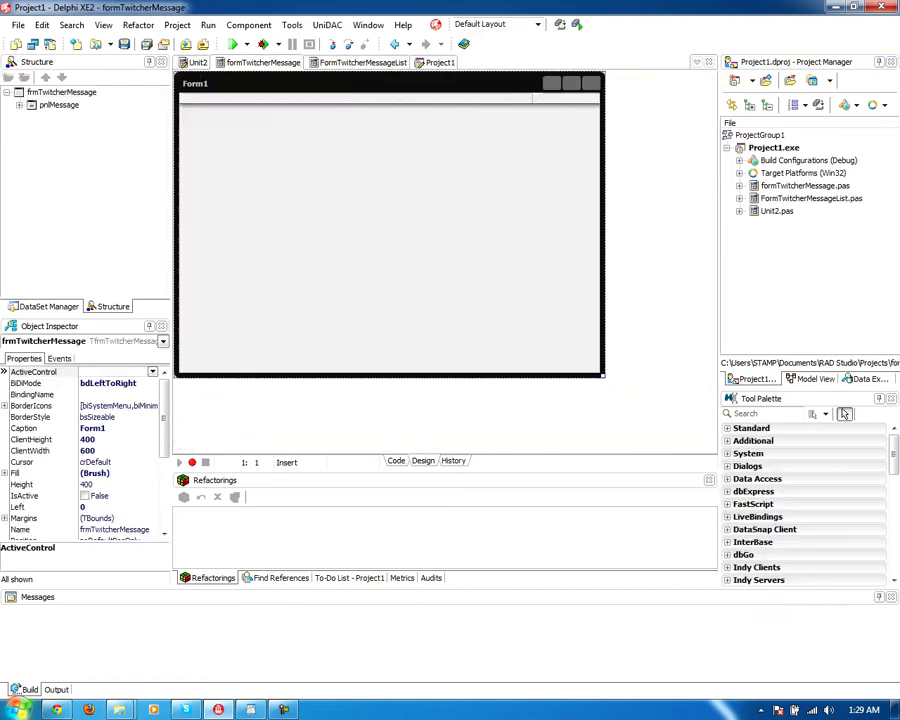
pyautogui.click(396, 461)
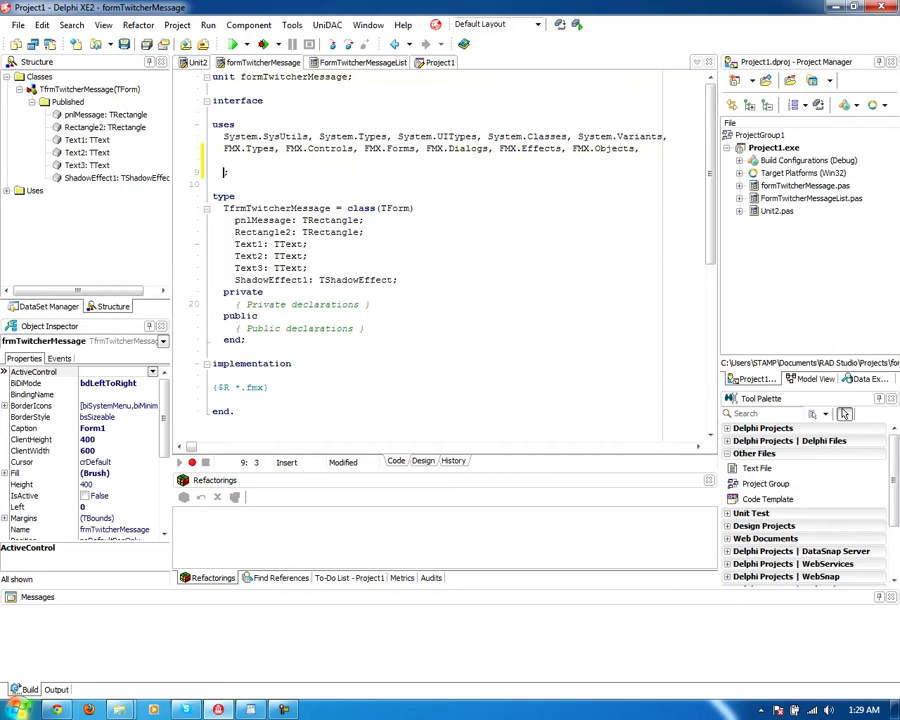
# - Add the formTwitcherMessage and FormTwitcherMessageList units to Unit2's uses clause
pyautogui.write(';')
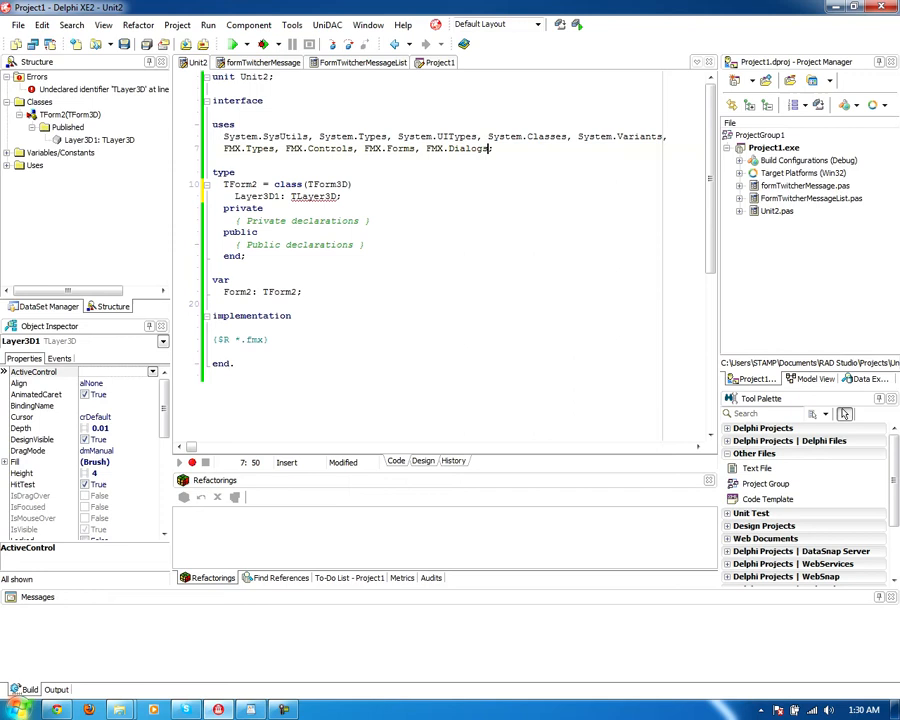
pyautogui.write('formTwitcherMe;')
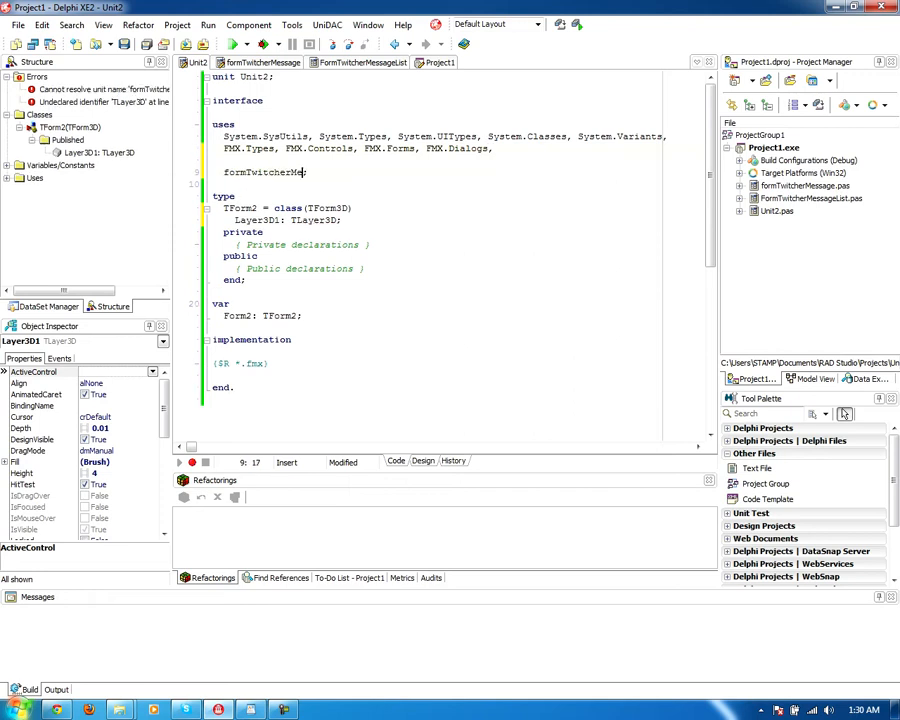
pyautogui.write('ssage, form')
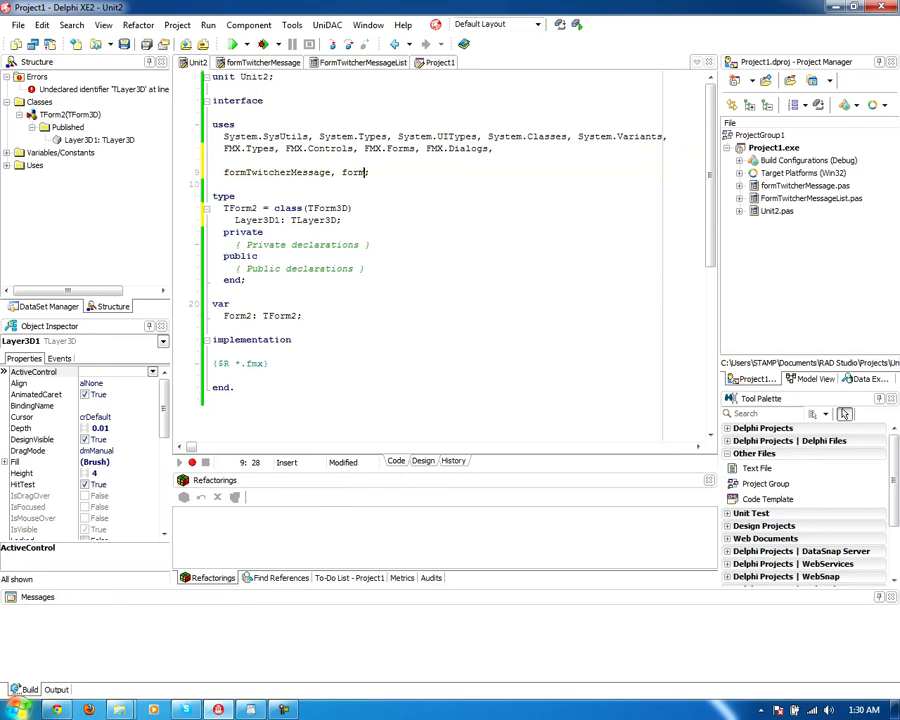
pyautogui.write('TwitcherM')
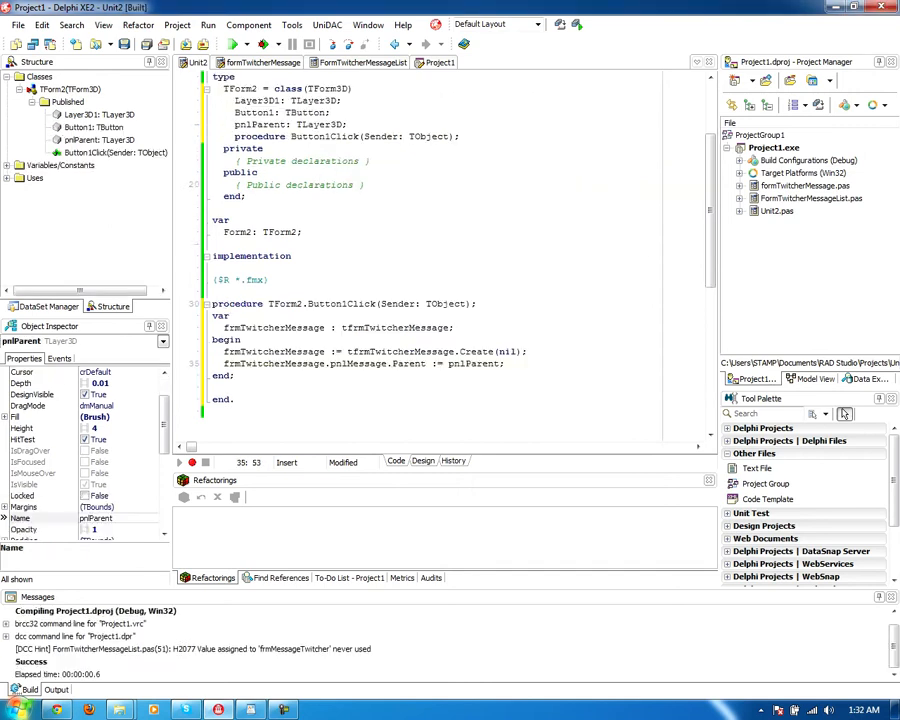
# - Compile Unit2 with the new Set3DGridPosition procedure and Form3DCreate handler
pyautogui.click(234, 44)
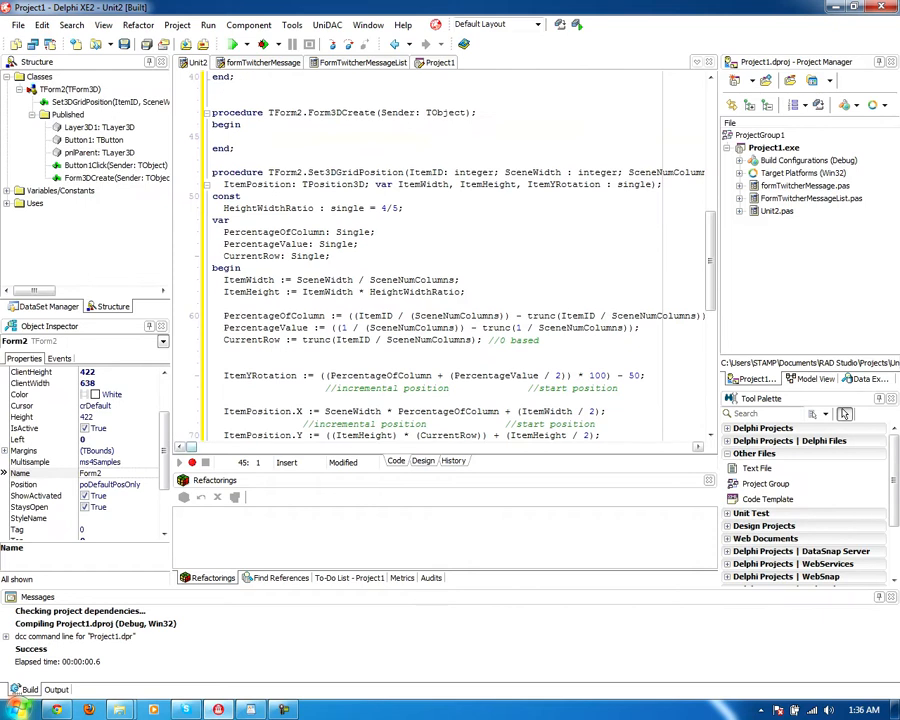
# - Scroll through Unit2's code, then show Form2's designer with Layer3D1, Button1 and pnlParent
pyautogui.hscroll(3)
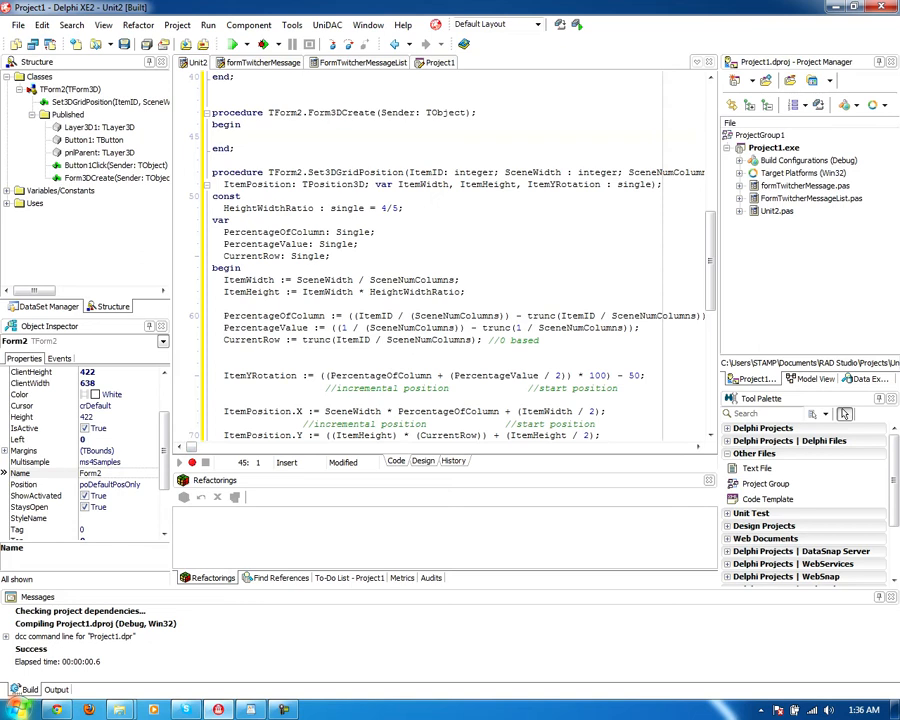
pyautogui.doubleClick(487, 184)
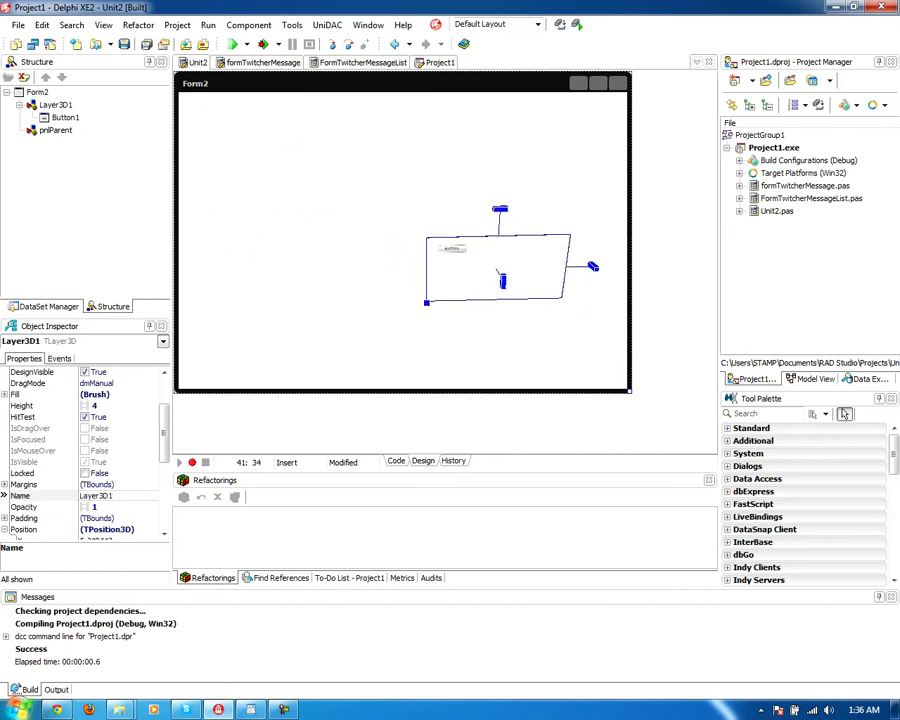
# - In Button1Click, enter the call arguments 0, Self and 2
pyautogui.click(396, 461)
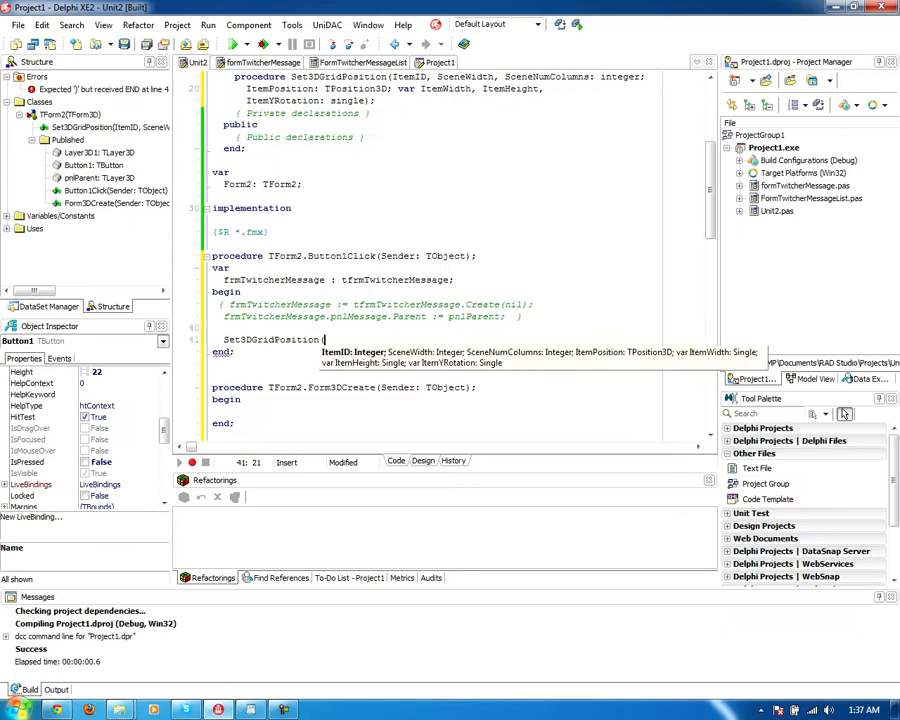
pyautogui.write('0,')
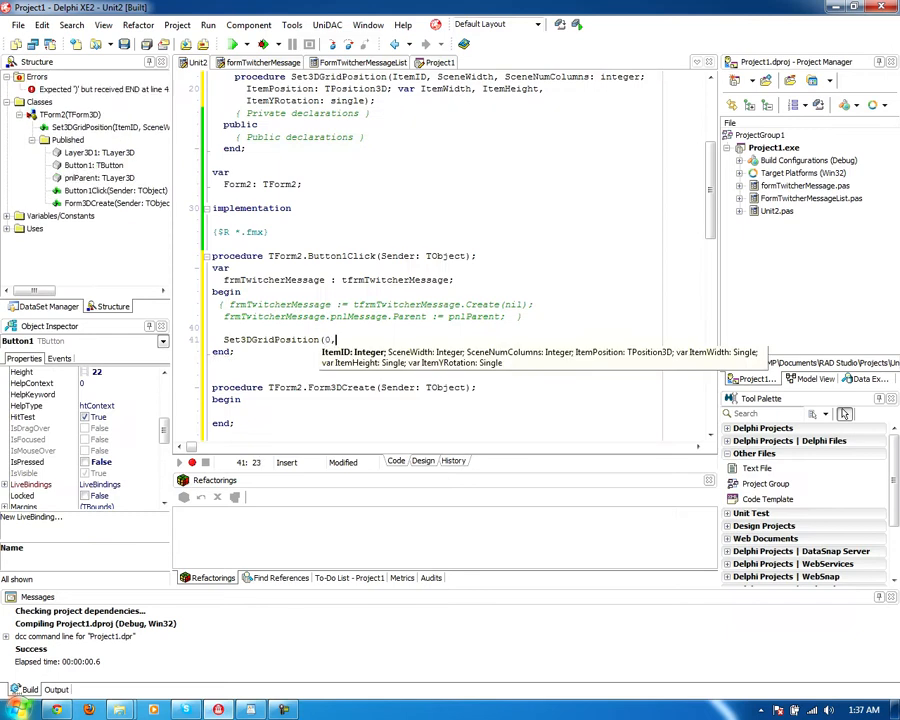
pyautogui.write('self.Width,')
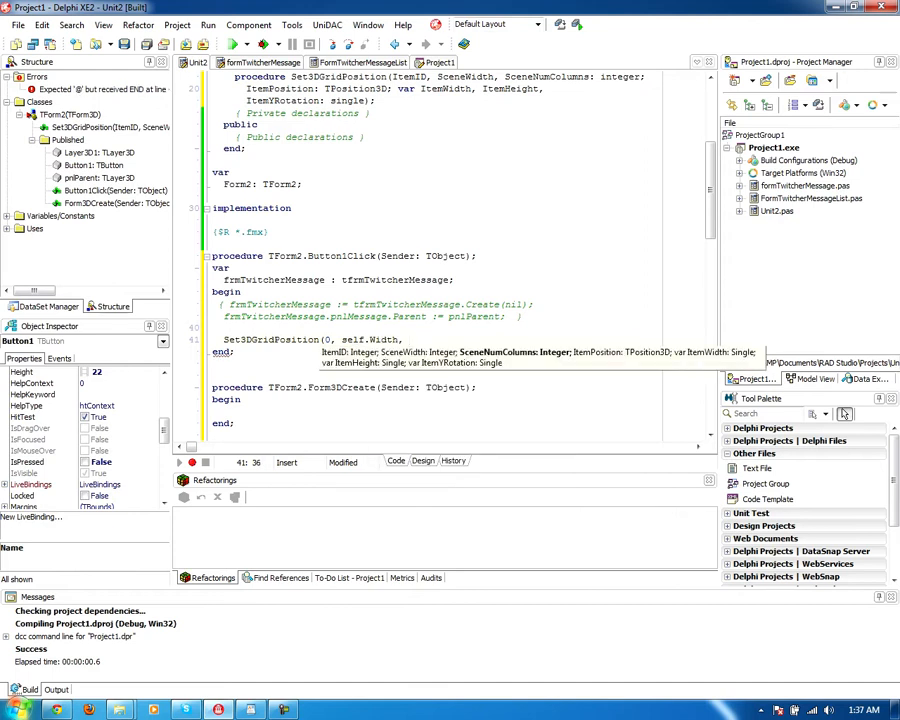
pyautogui.write('2')
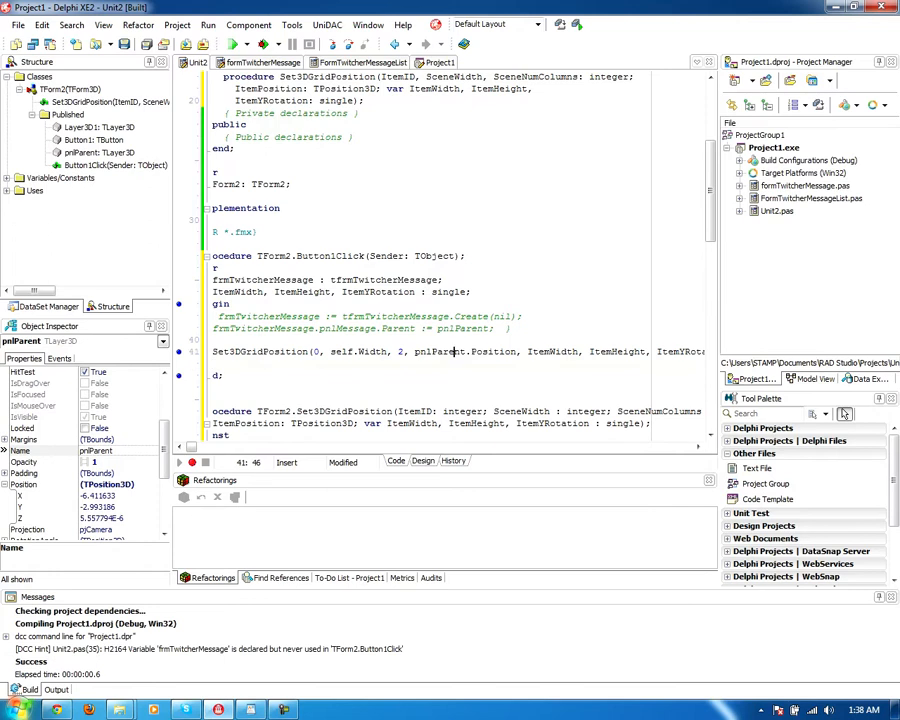
# - Assign pnlParent.Width from ItemWidth, plus Height and RotationAngle.Y from the grid values
pyautogui.write('pnlParent.Width :=')
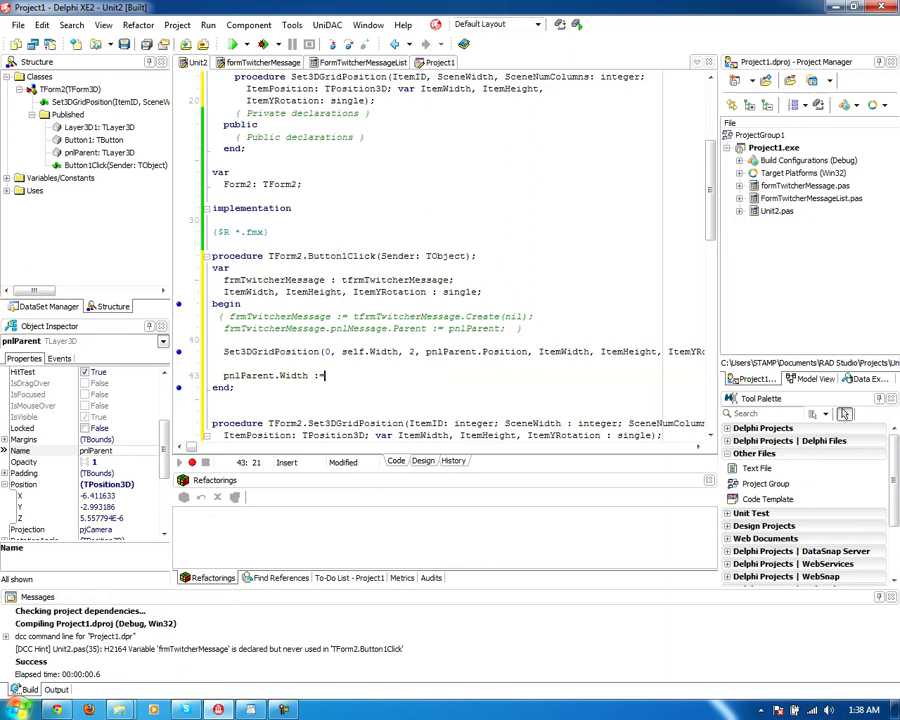
pyautogui.write('ItemWidth;')
pyautogui.write('pnlParent.Height := ItemH')
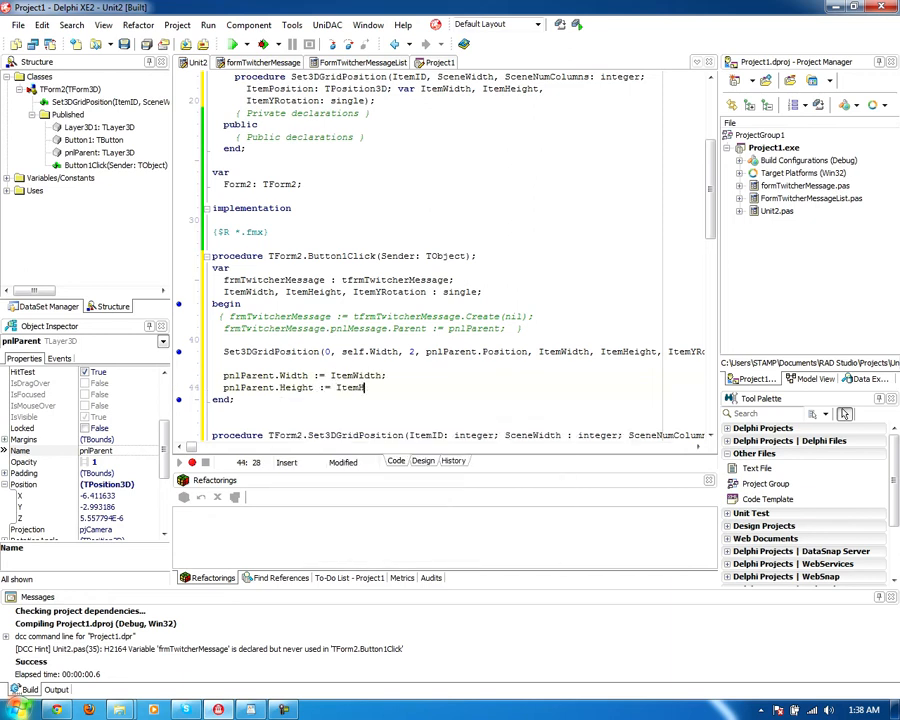
pyautogui.write('.RotationAngle')
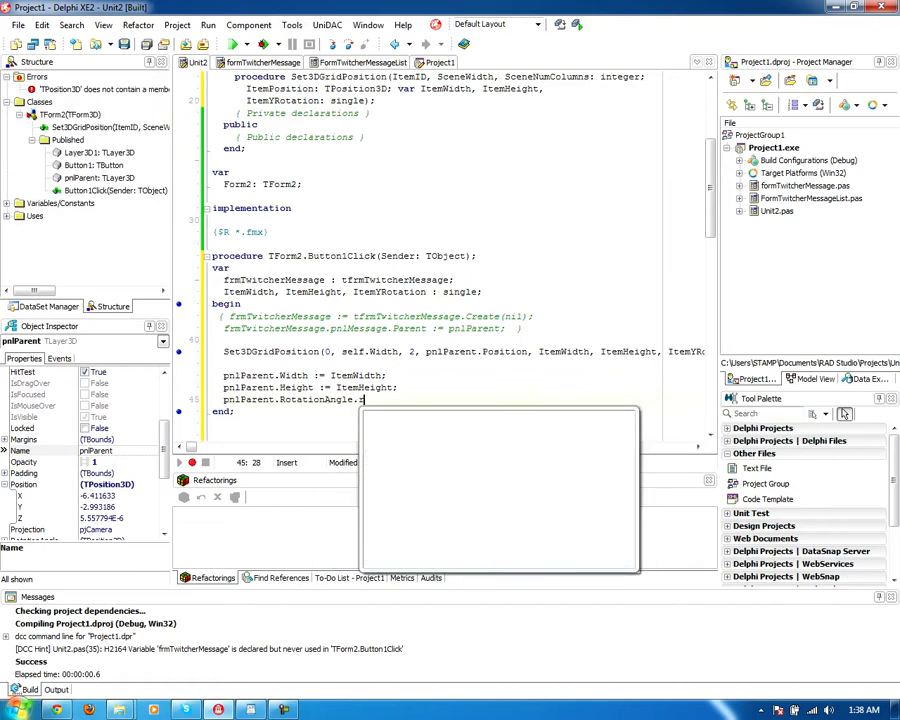
pyautogui.write('.')
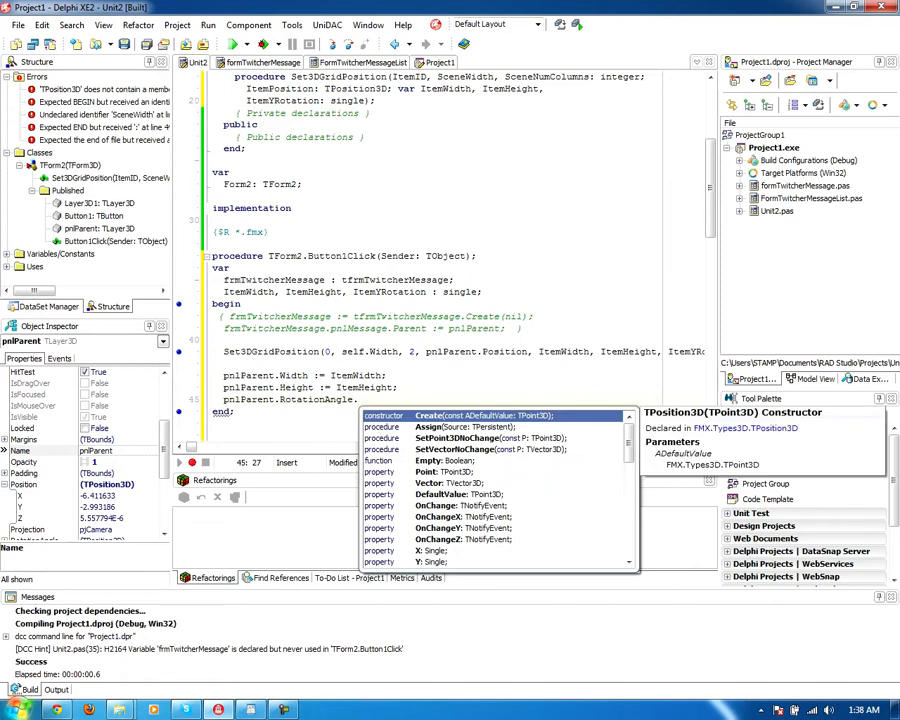
pyautogui.write('.Y := ItemYRotation;')
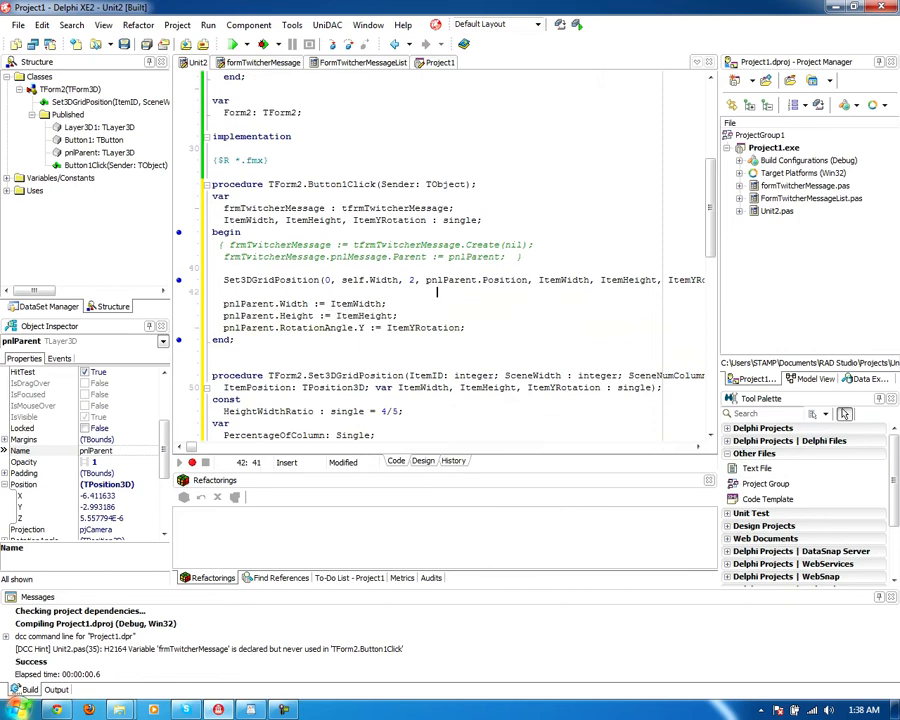
pyautogui.click(232, 44)
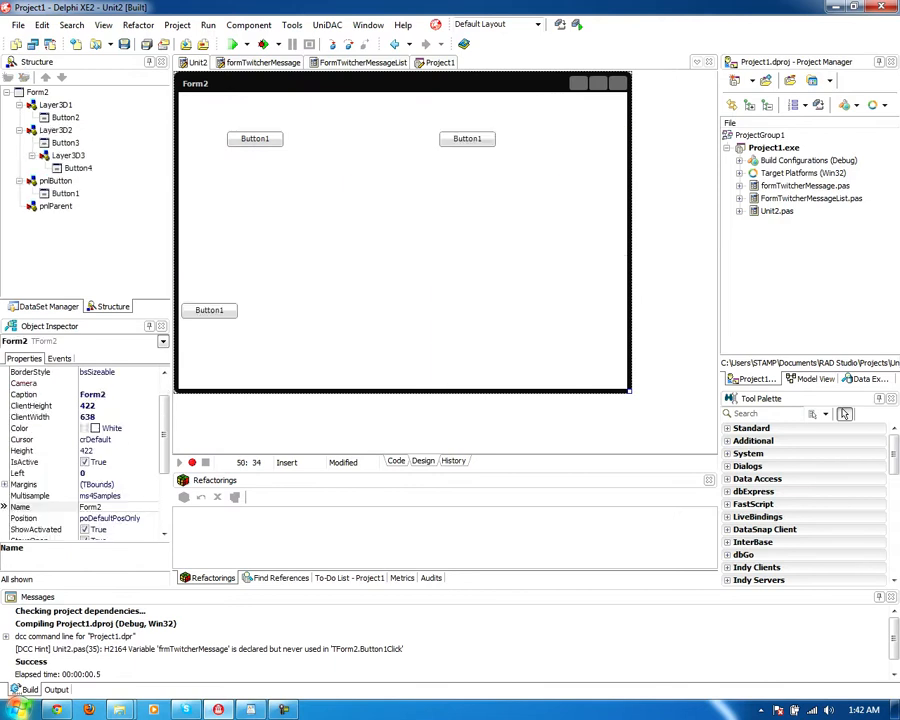
# - Write the TForm2.SetPanelPosition(Panel: tLayer3D; ...) header and copy its name for the declaration
pyautogui.click(55, 130)
pyautogui.write('procedure')
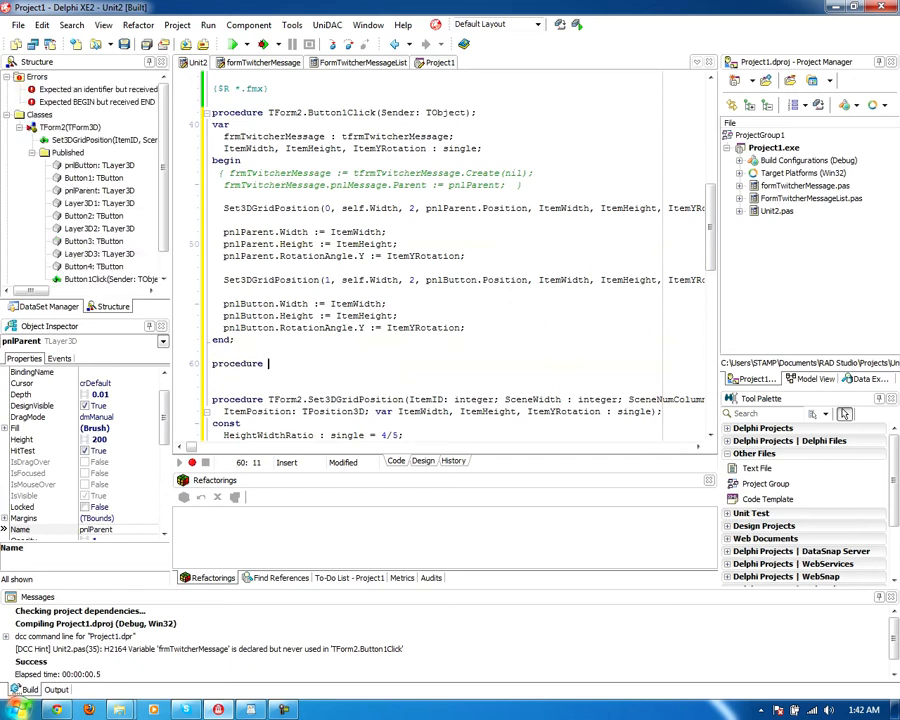
pyautogui.write('TForm2.')
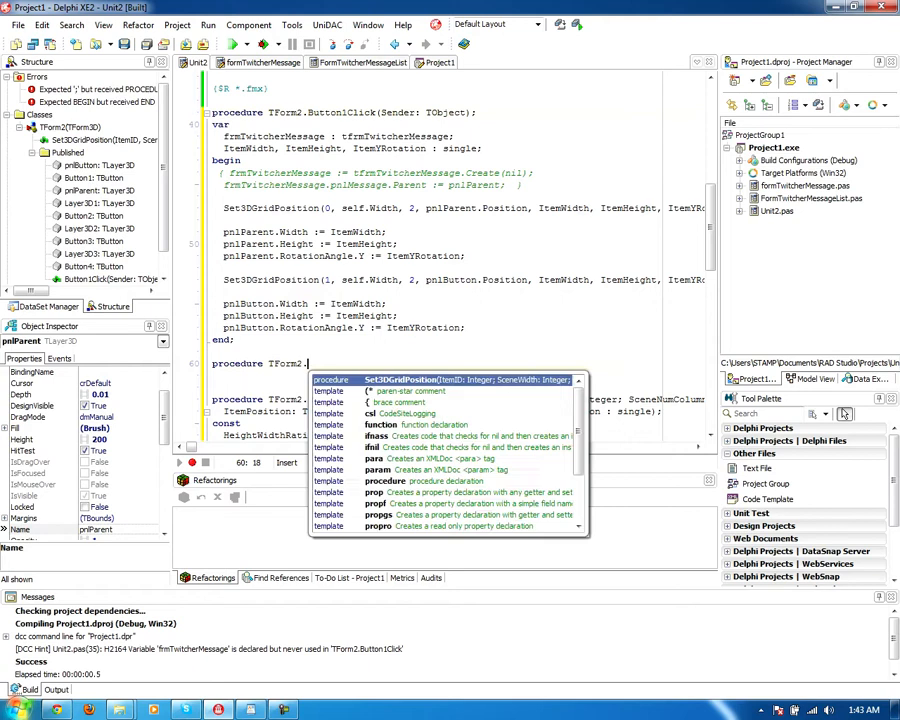
pyautogui.write('SetPar')
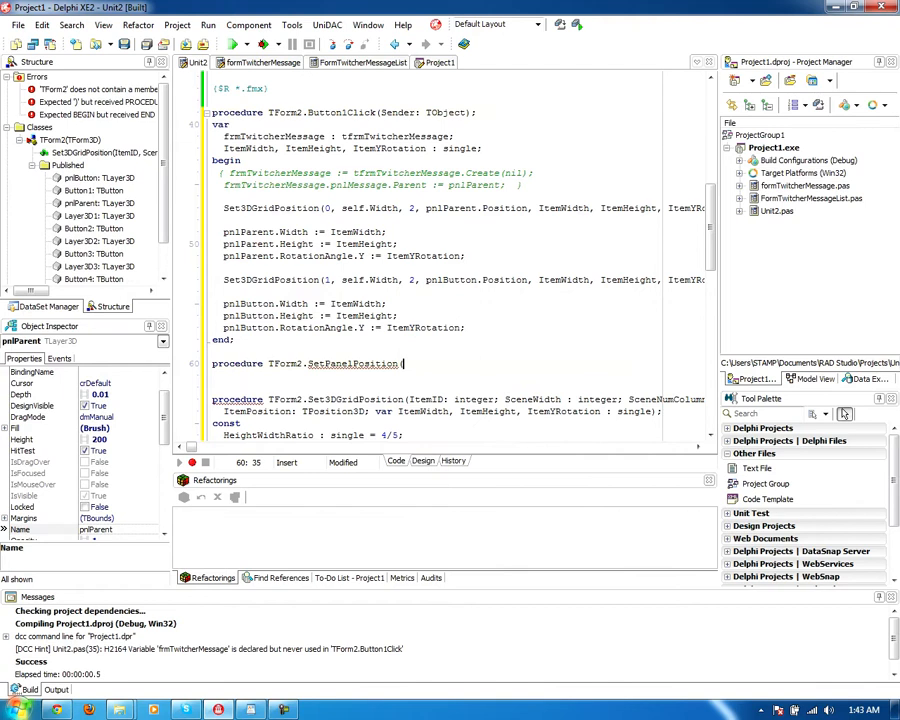
pyautogui.write('(Panel : tLayer3D; ItemIndex : integer);')
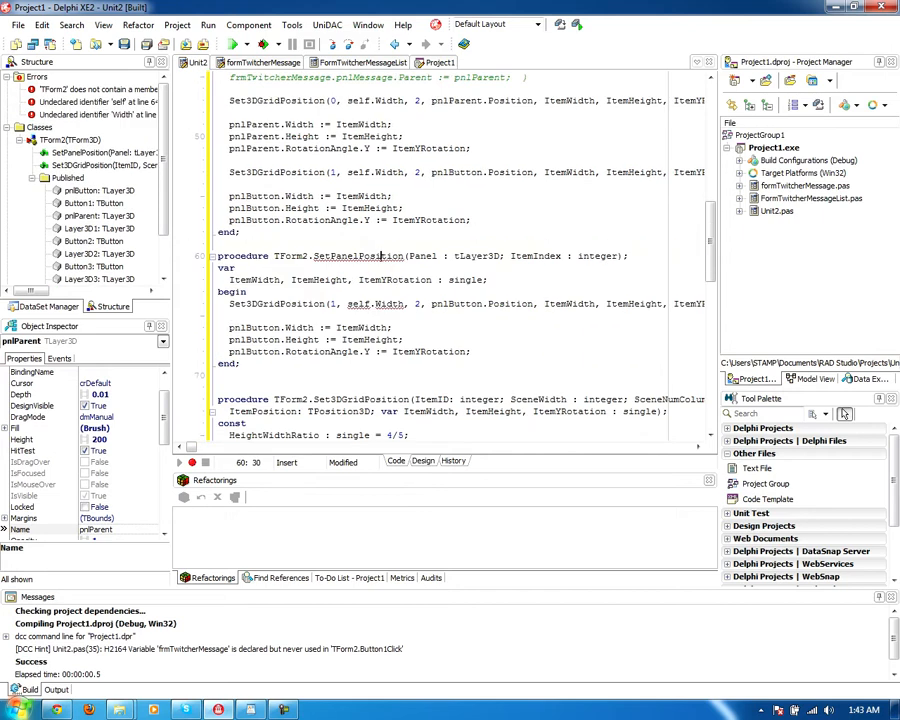
pyautogui.doubleClick(357, 256)
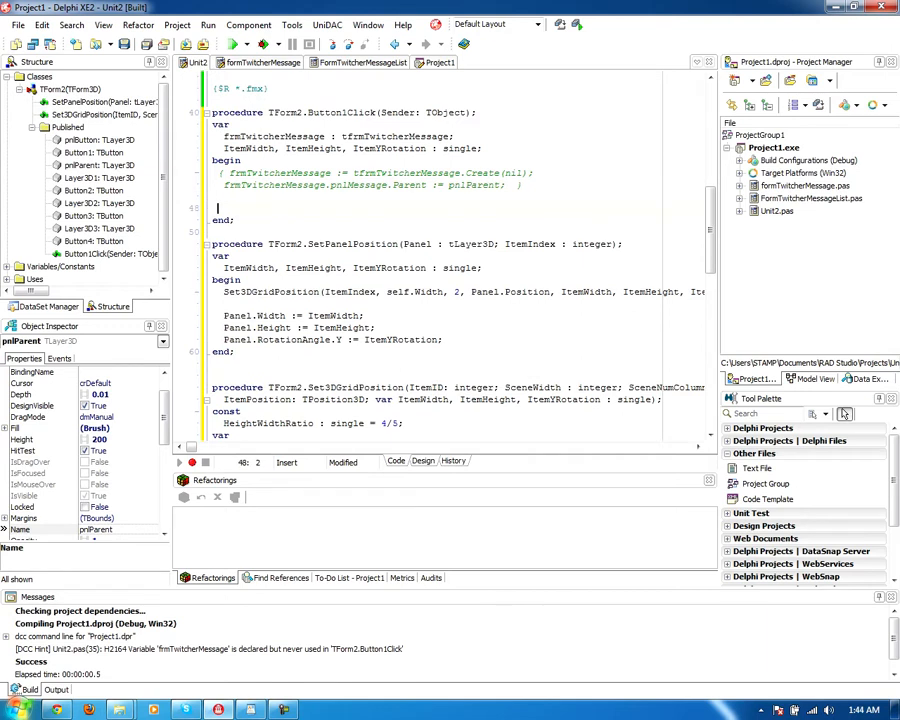
# - Call SetPanelPosition for pnlButton (0), pnlParent (1) and the Layer3D panels, and add OnResize
pyautogui.write('Set3DGridPosition')
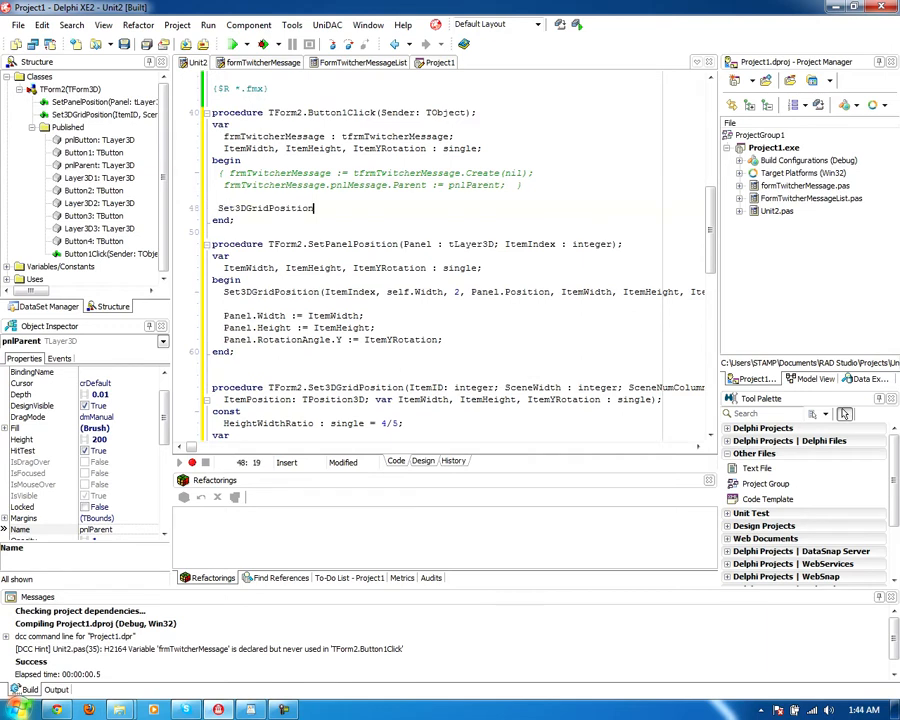
pyautogui.write('(pr')
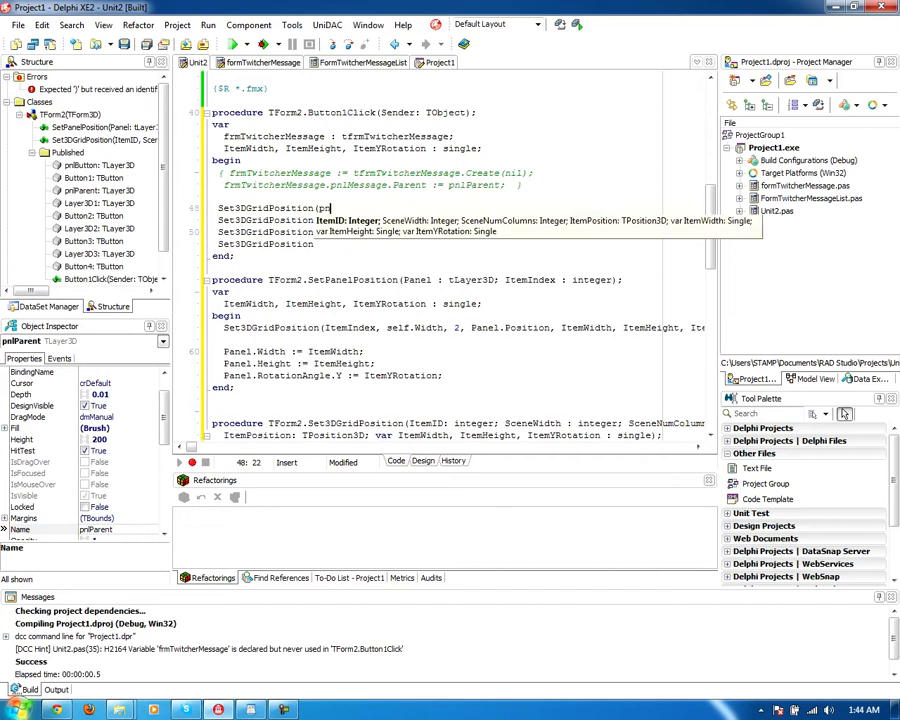
pyautogui.write('nlButton')
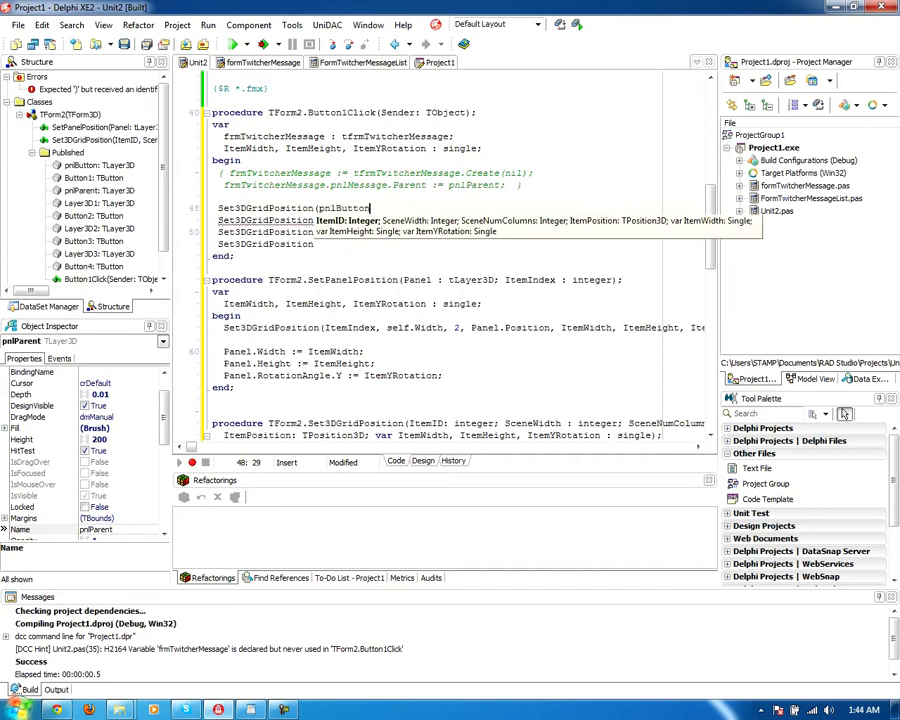
pyautogui.write(', 0);')
pyautogui.click(462, 220)
pyautogui.write('(pnlParent')
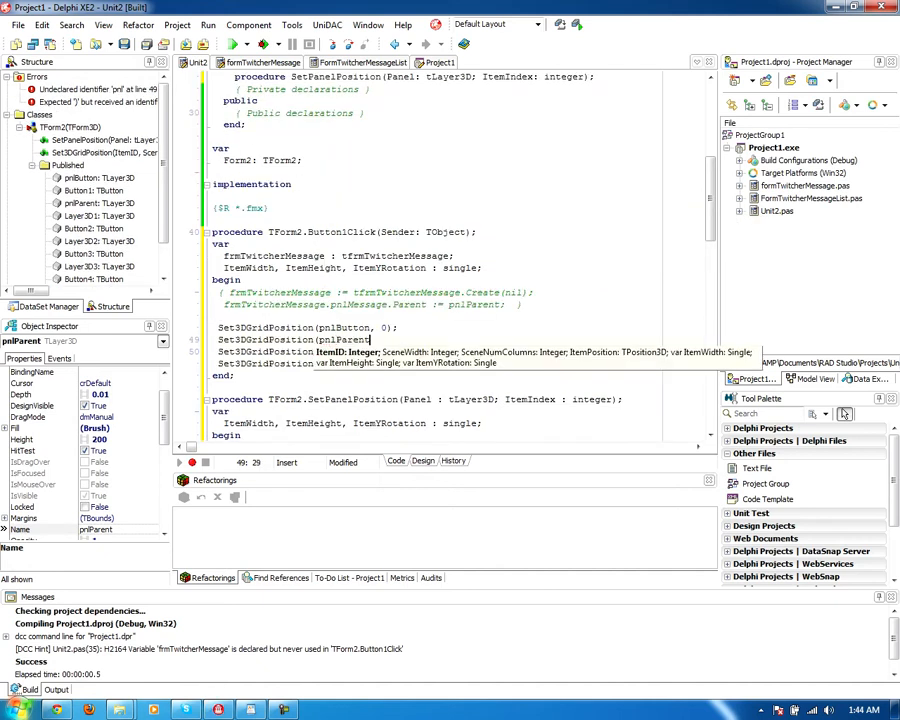
pyautogui.write(', 1);')
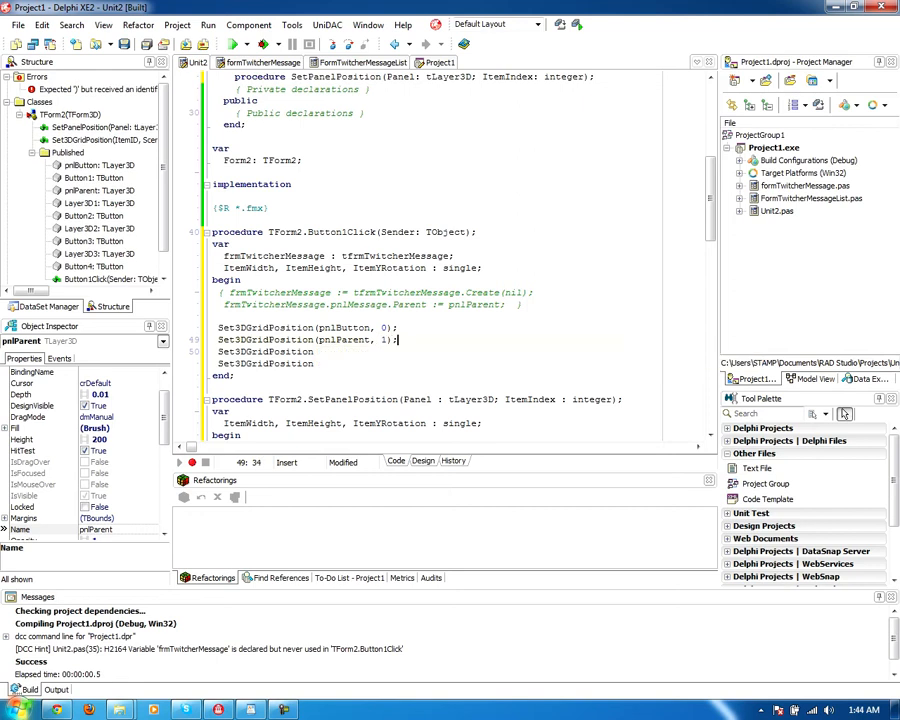
pyautogui.write('Layer3D1, 3);')
pyautogui.click(458, 352)
pyautogui.write('(Layer3D1, 2);')
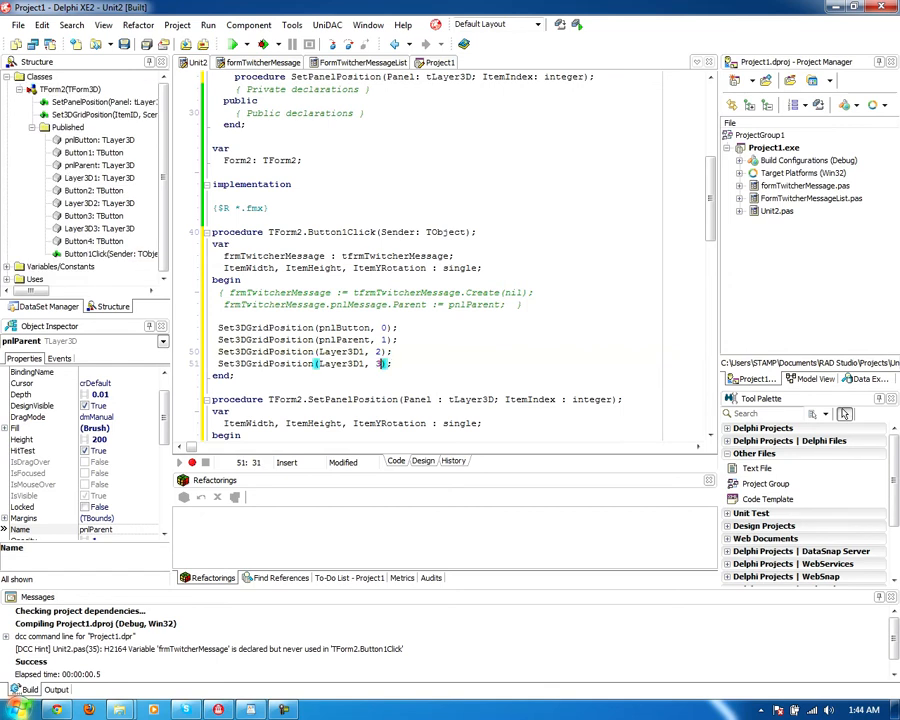
pyautogui.click(231, 44)
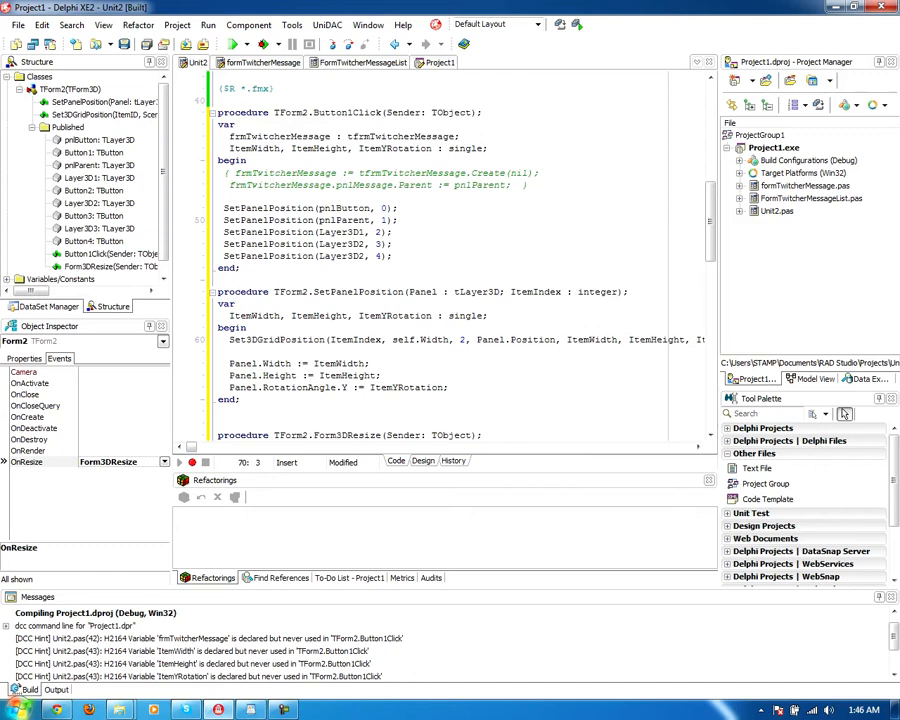
# - Wrap the panel calls in a new SetPositions() procedure and call SetPositions() instead
pyautogui.write('procedure SetPo')
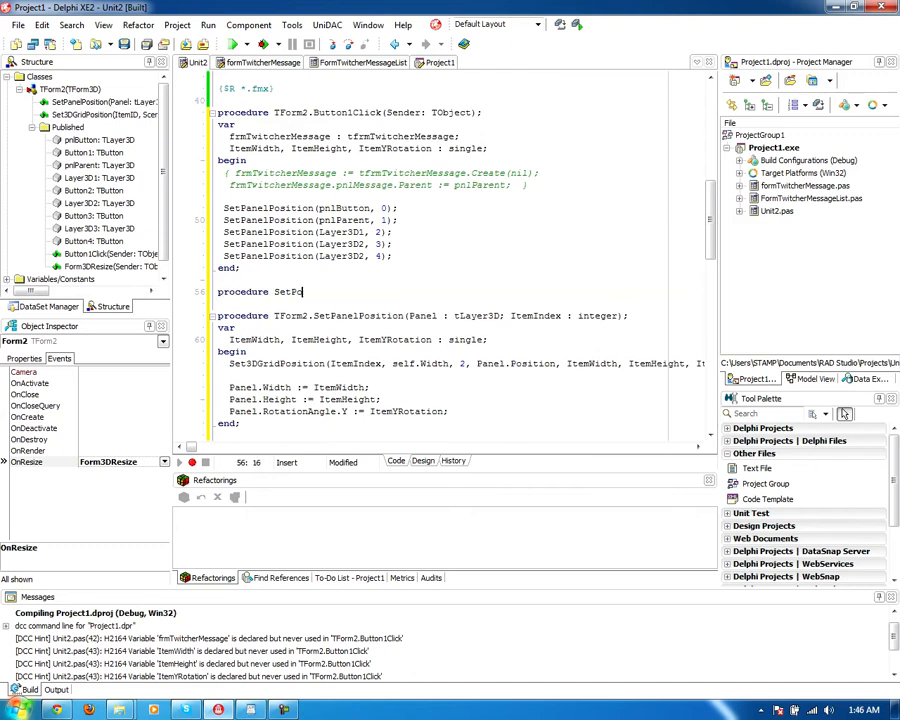
pyautogui.write('sitions();')
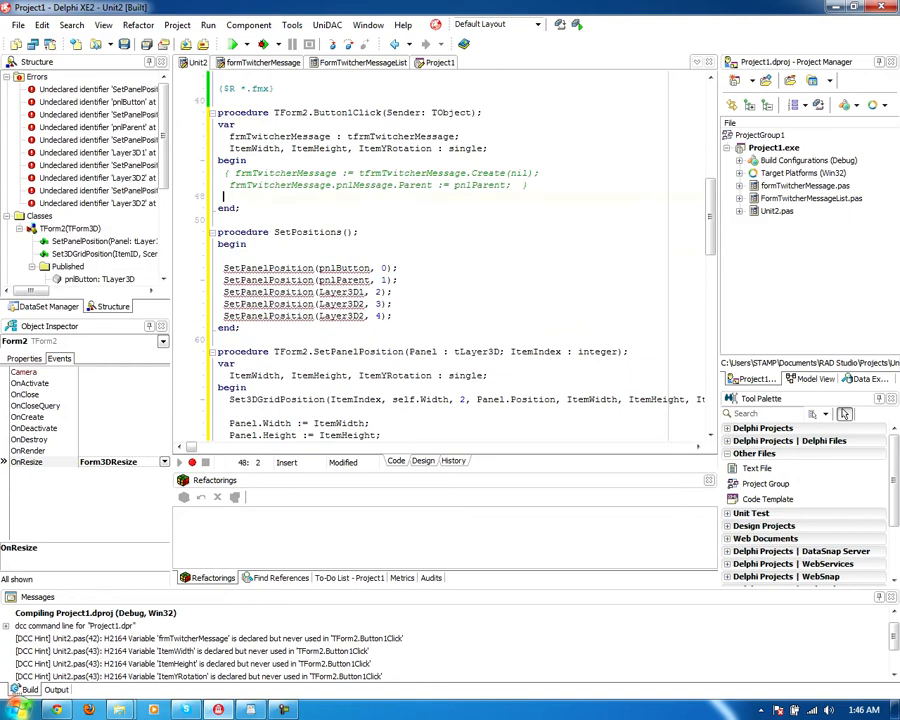
pyautogui.write('SetPositions();')
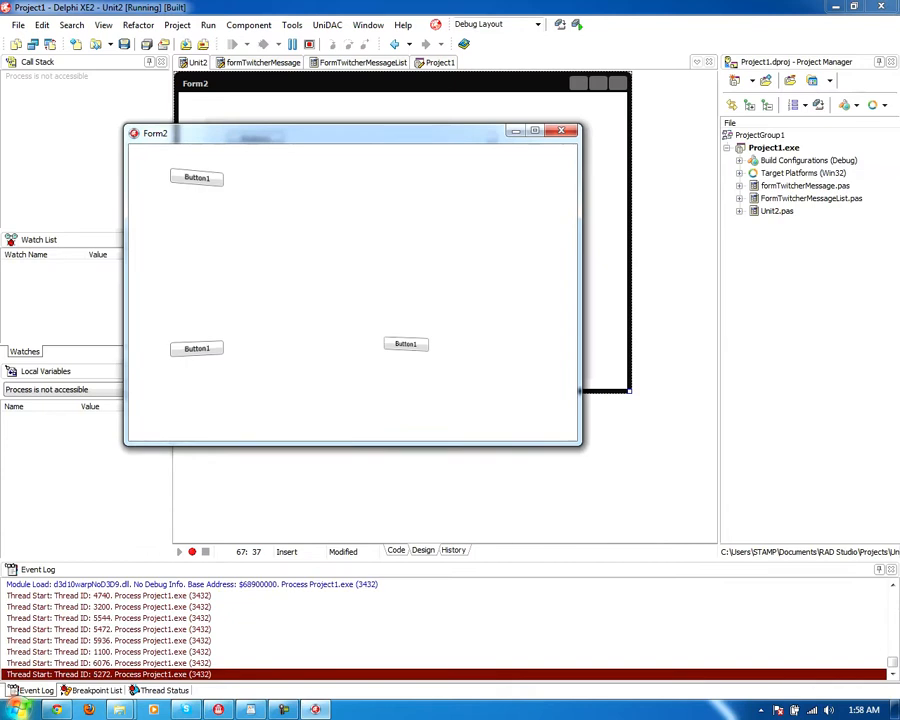
# - Resize the running Form2 window to watch the panels reposition
pyautogui.moveTo(155, 133); pyautogui.dragTo(188, 157)
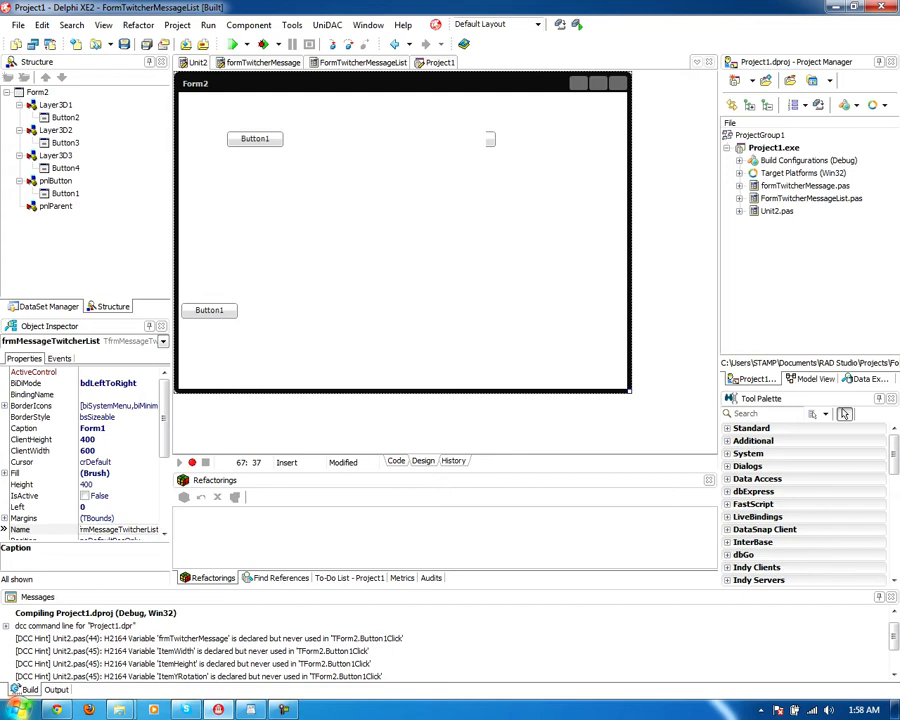
# - Return to the unit's source code to edit Form3DResize and SetPanelPosition
pyautogui.click(396, 461)
pyautogui.write("Panel.AnimateFloat('RotationAngle.Y', );")
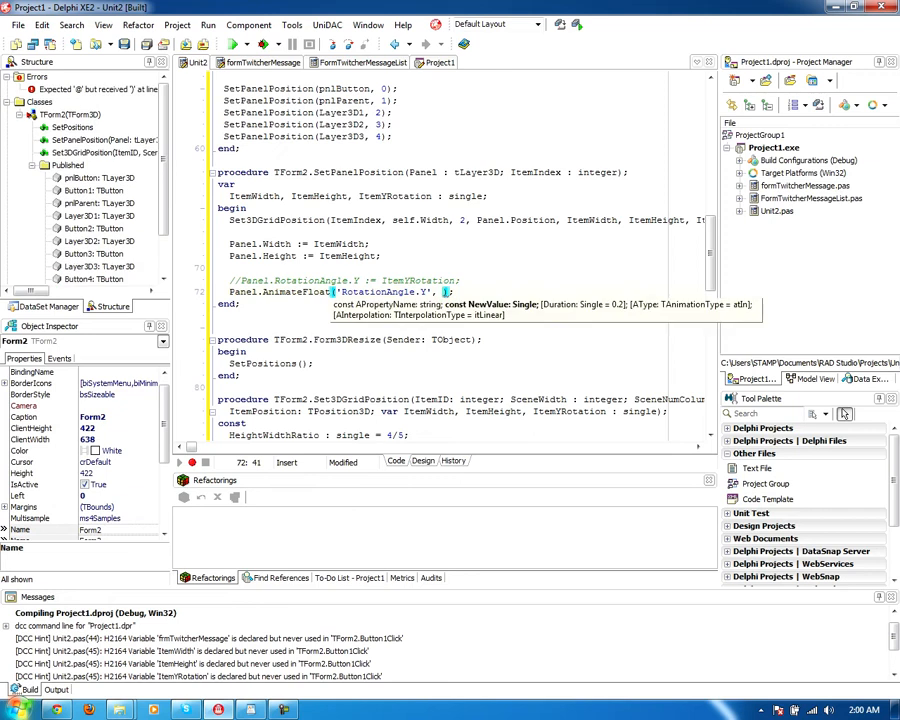
# - Finish the AnimateFloat call animating RotationAngle.Y to ItemYRotation over 2 seconds, then compile
pyautogui.doubleClick(415, 280)
pyautogui.write('ItemYRotation, 2')
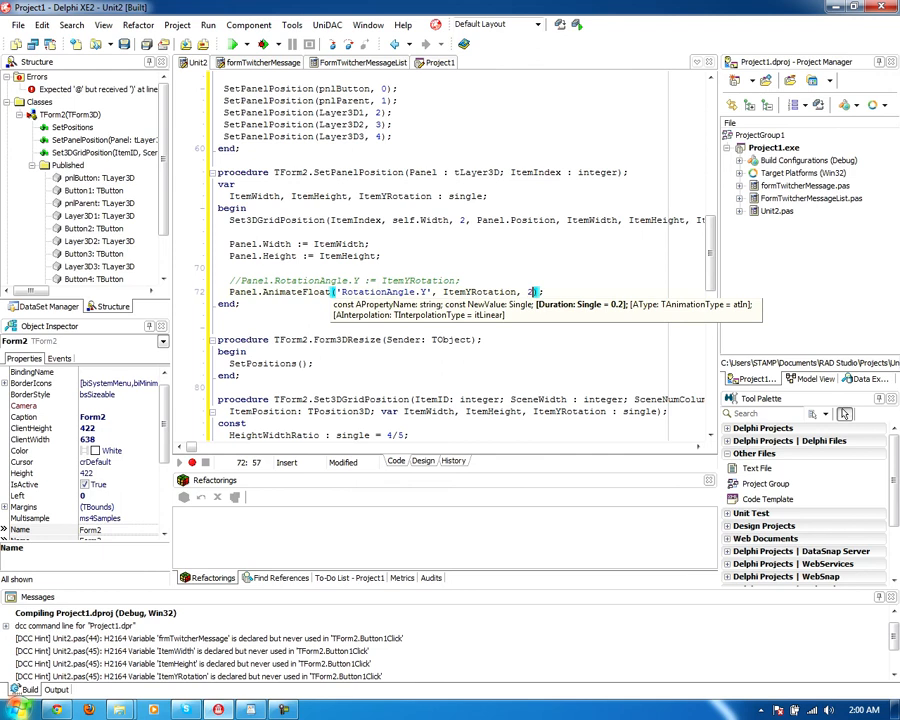
pyautogui.click(247, 43)
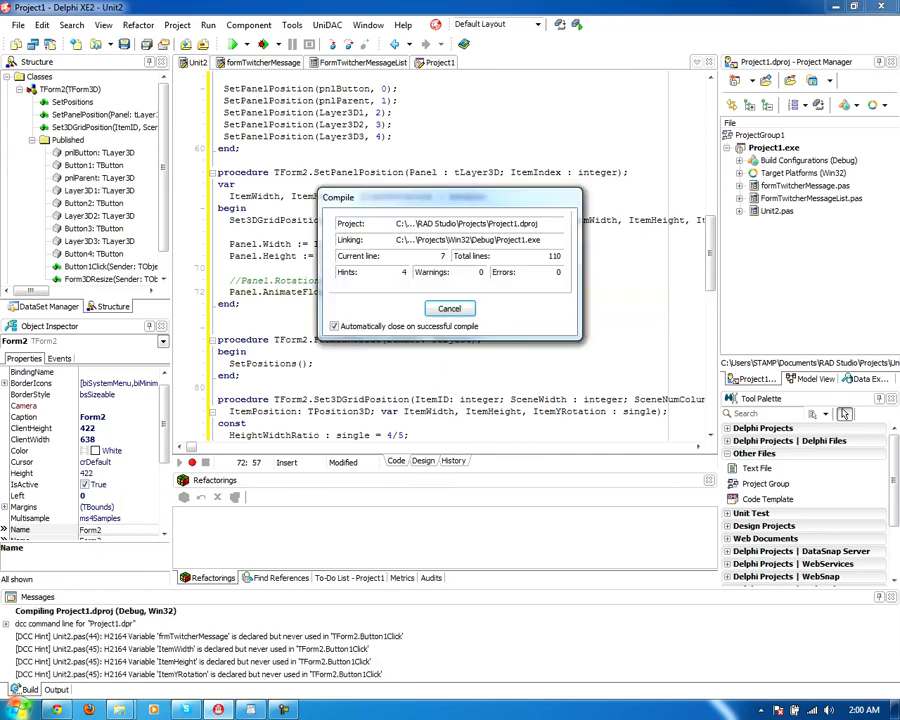